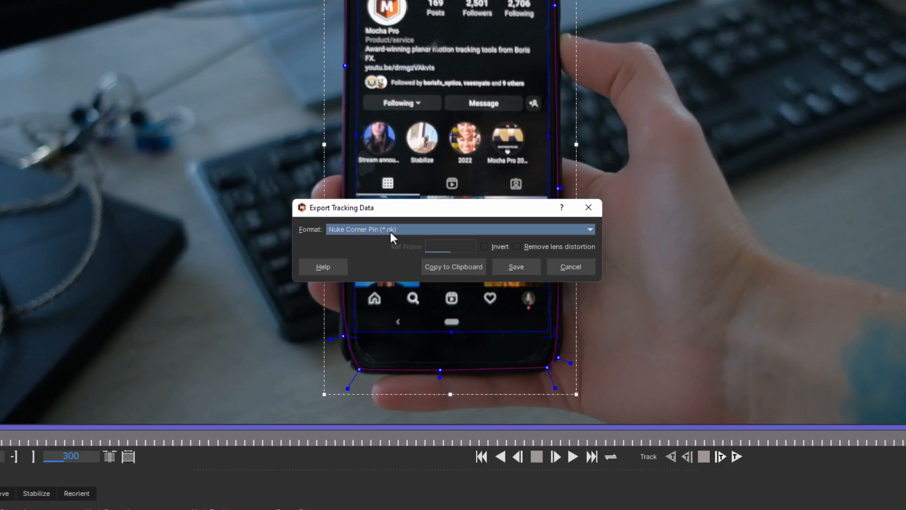
Step: Choose Nuke Corner Pin (*.nk) as the tracking export format
click(588, 229)
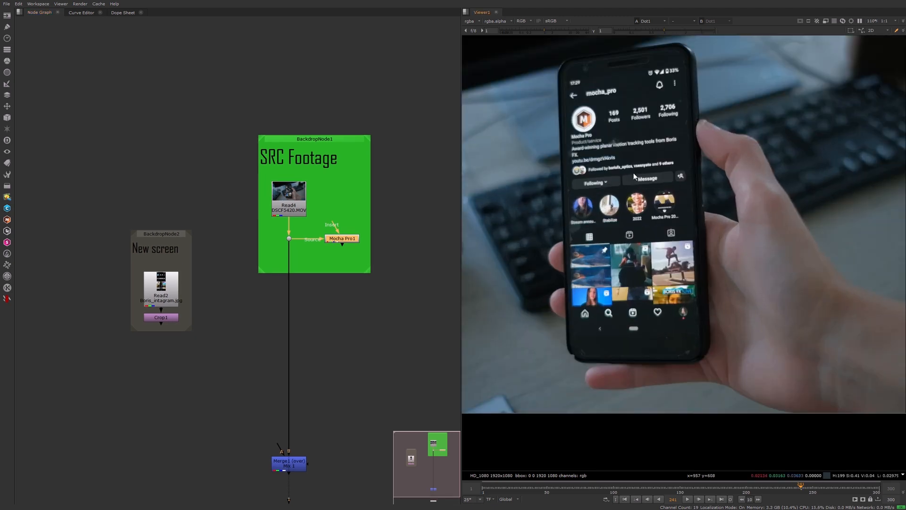
Step: Open the Mocha Pro1 node's properties and launch its Mocha UI session
double_click(342, 238)
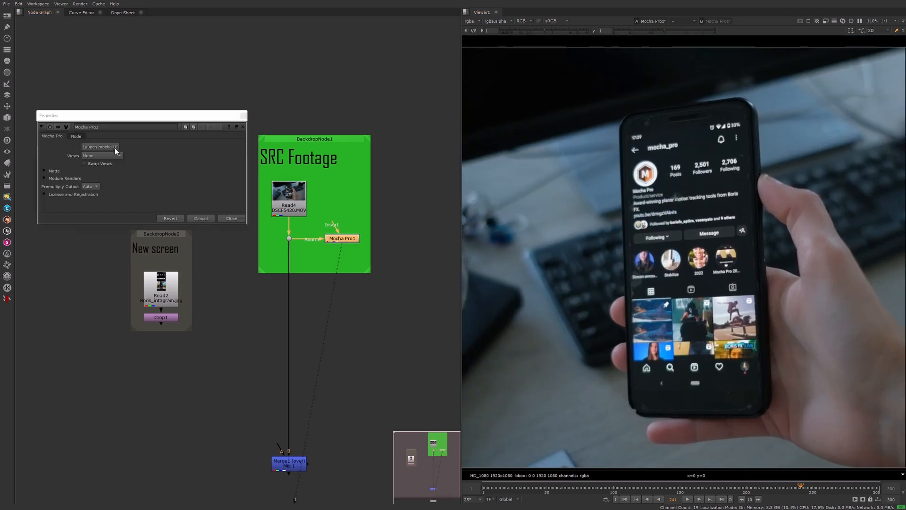
click(100, 146)
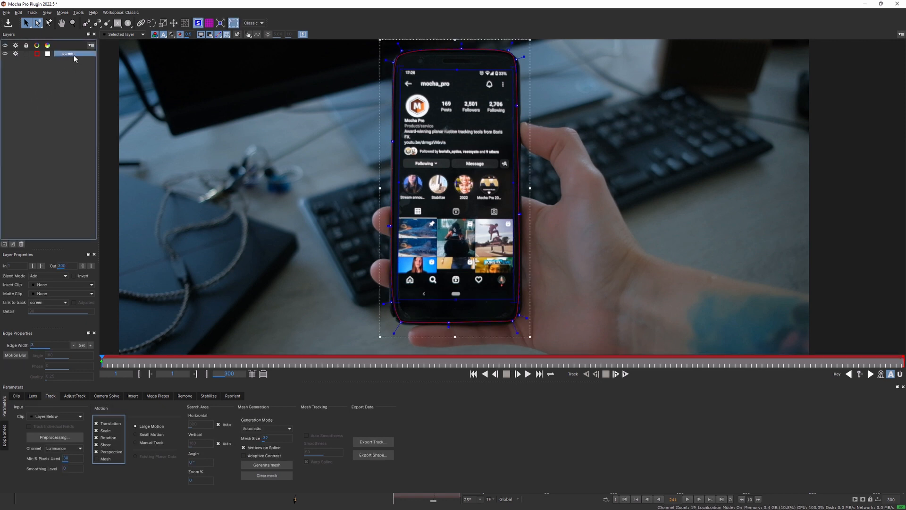
Step: Insert the Grid8x8 checkerboard clip on the screen layer to test the track
click(617, 373)
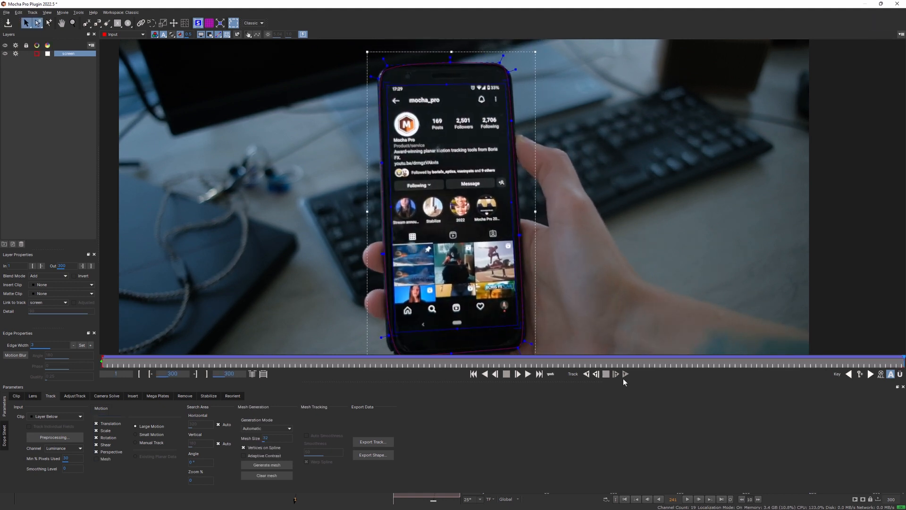
click(61, 284)
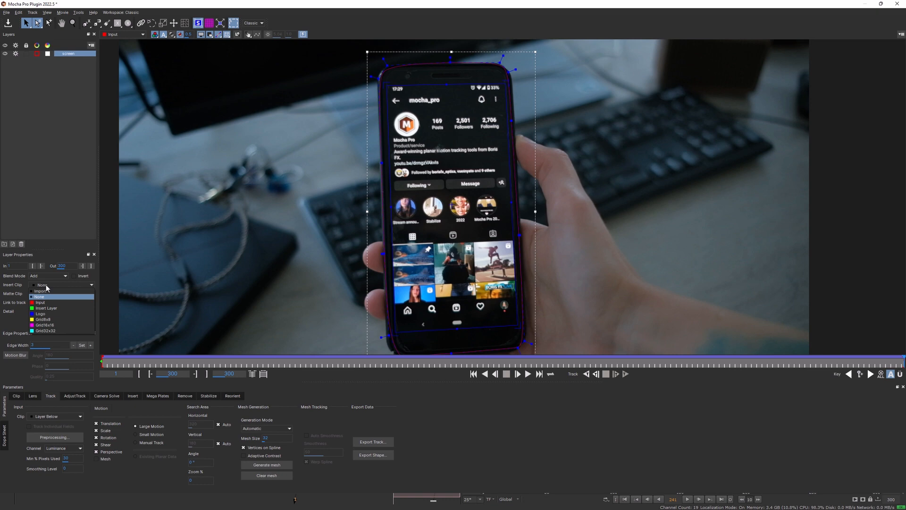
click(41, 319)
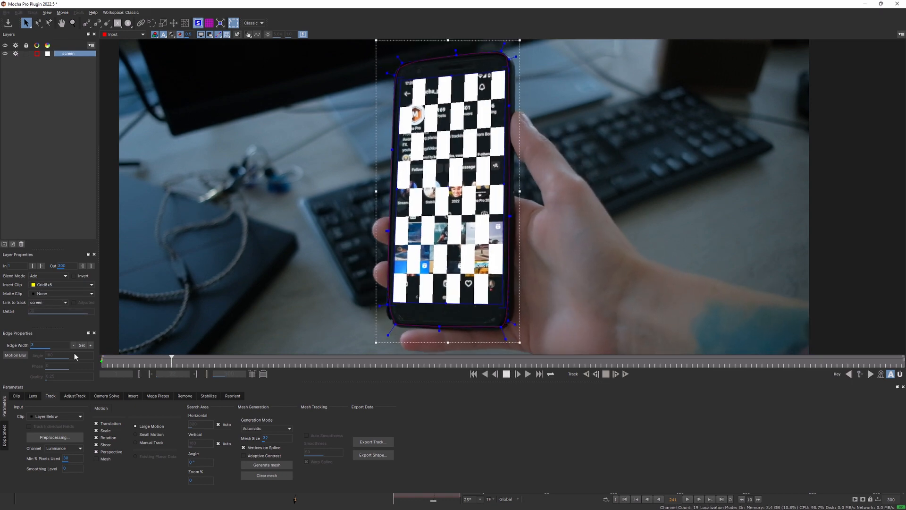
click(477, 360)
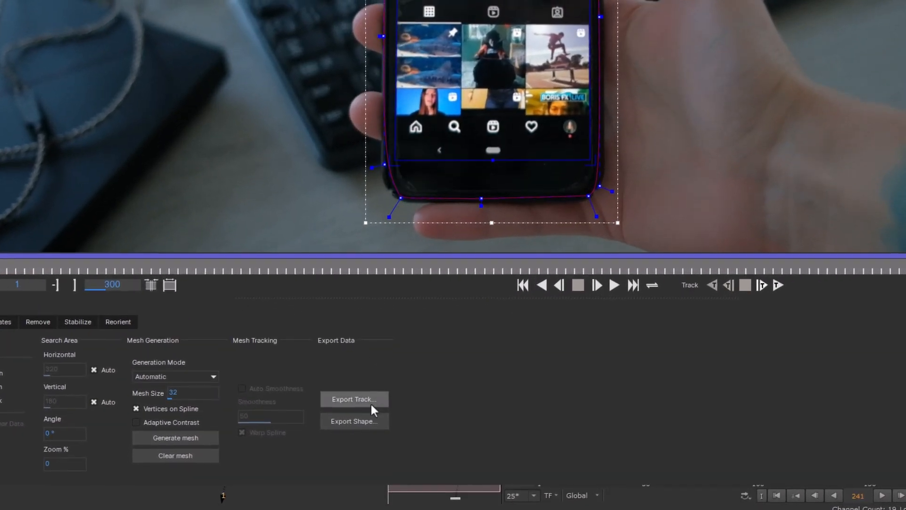
Step: Open the Export Tracking Data options for the screen layer
click(353, 399)
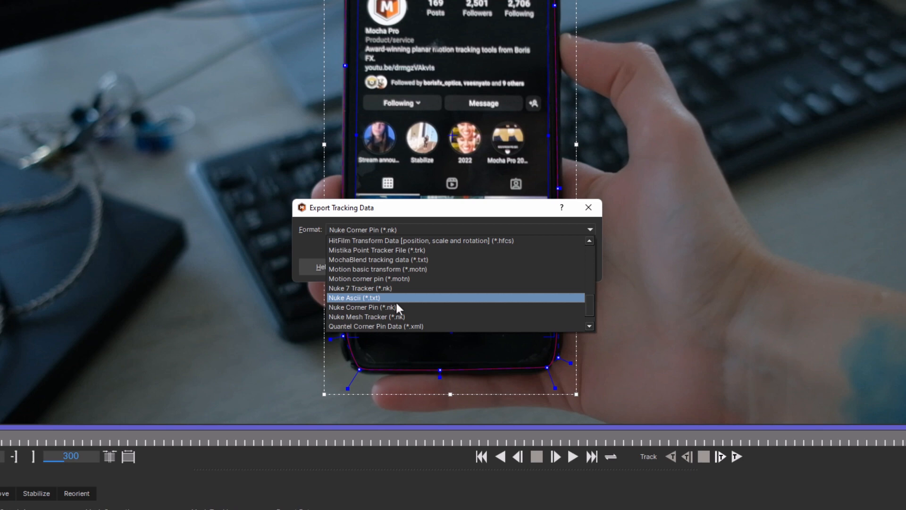
mouse_move(404, 307)
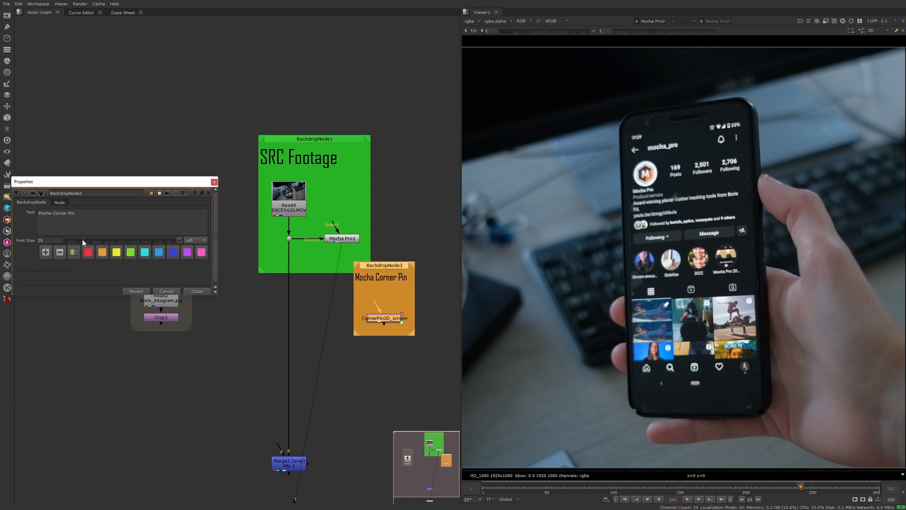
Step: Close the Mocha Corner Pin backdrop's settings and reopen the Mocha Pro1 session
click(196, 291)
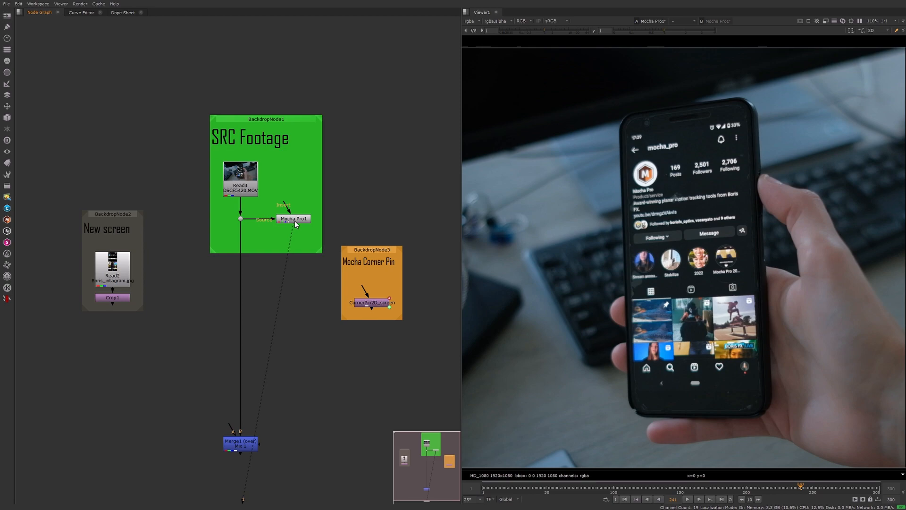
double_click(294, 218)
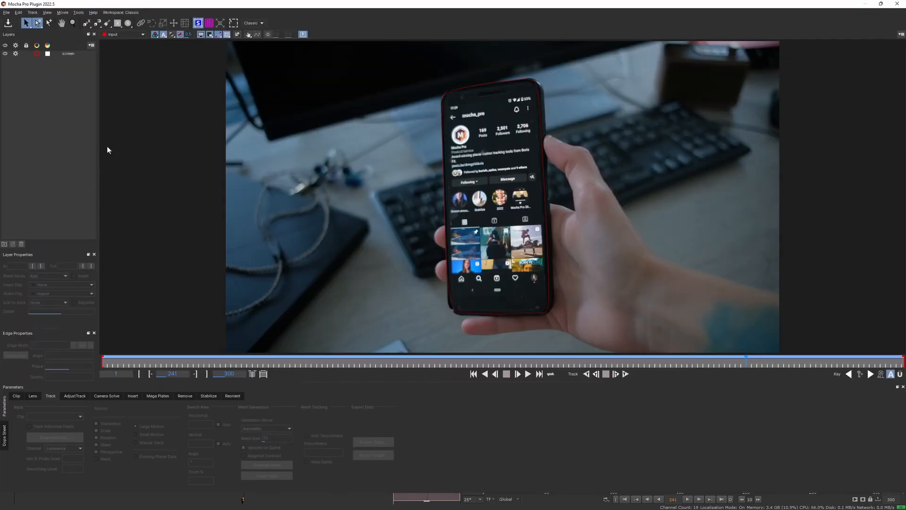
Step: Select the screen layer and open its tracking data export options
click(372, 442)
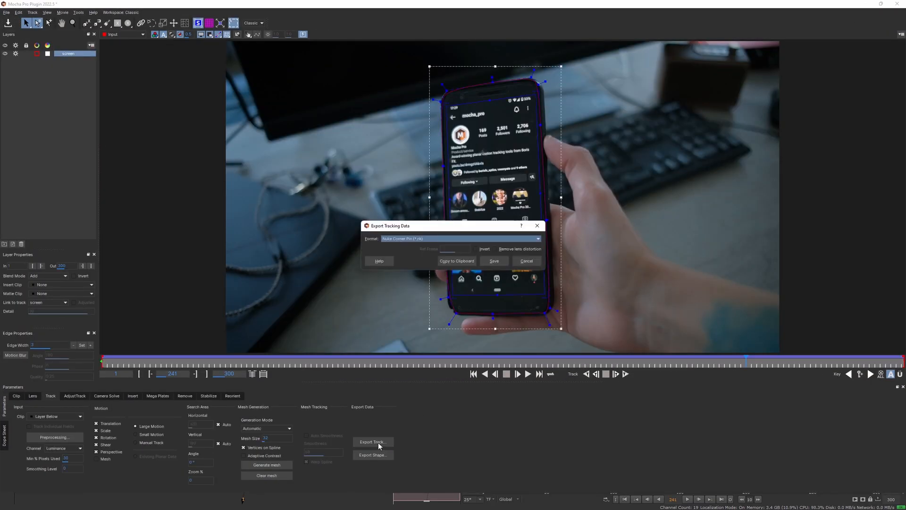
click(525, 260)
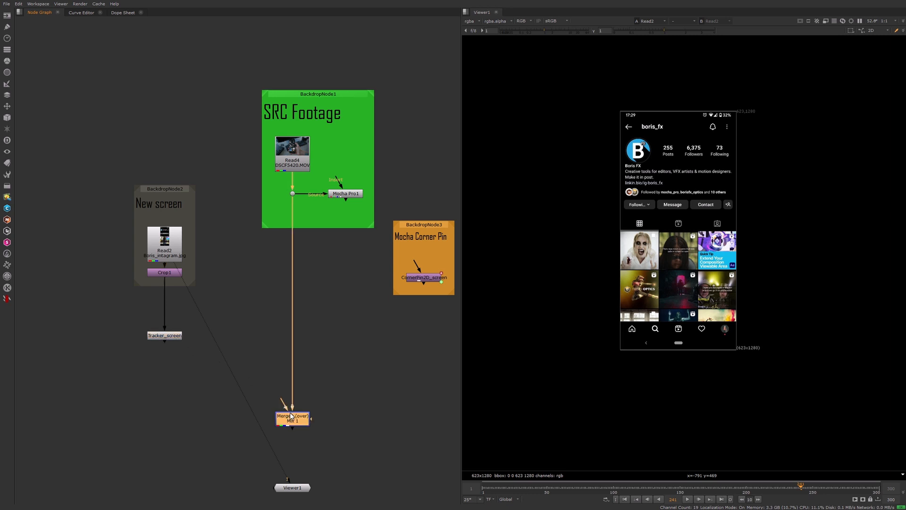
Step: Set Tracker_screen's transform to match-move for the Instagram screenshot
click(291, 417)
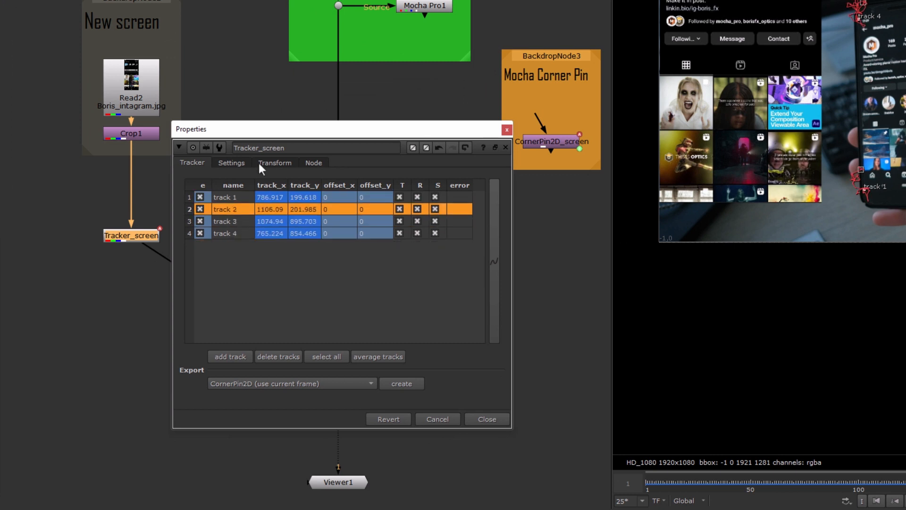
click(275, 162)
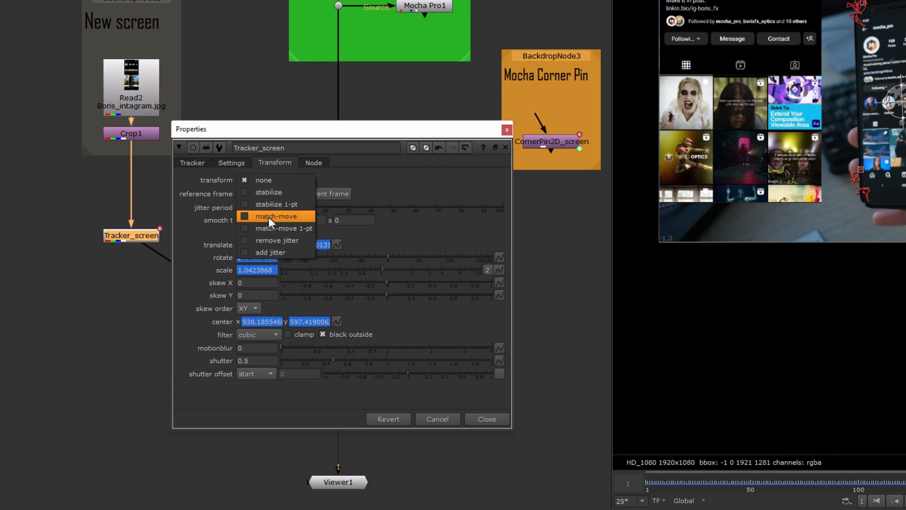
click(276, 215)
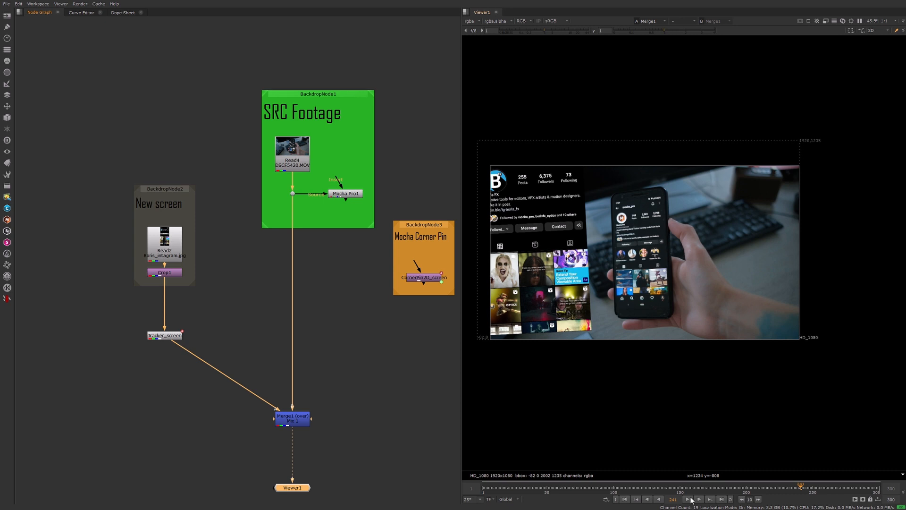
Step: Play the merged comp through and stop it to review the match-move
click(688, 499)
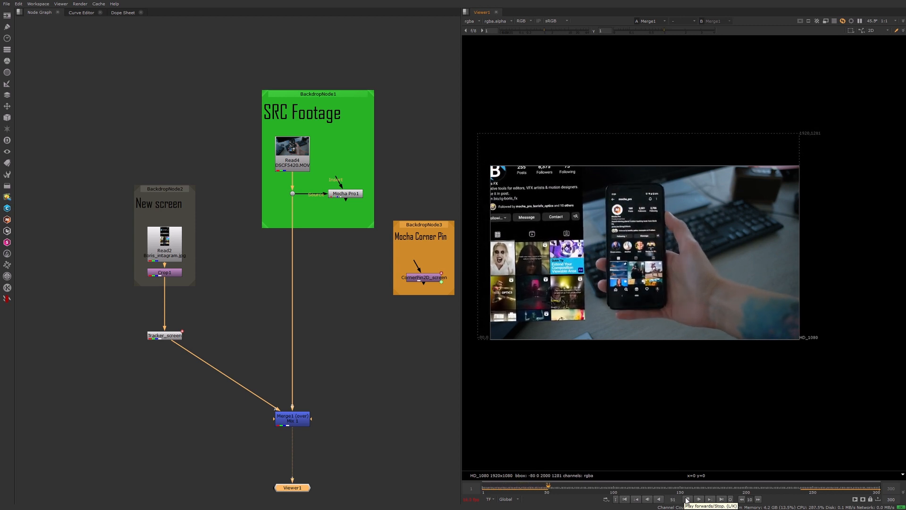
click(687, 499)
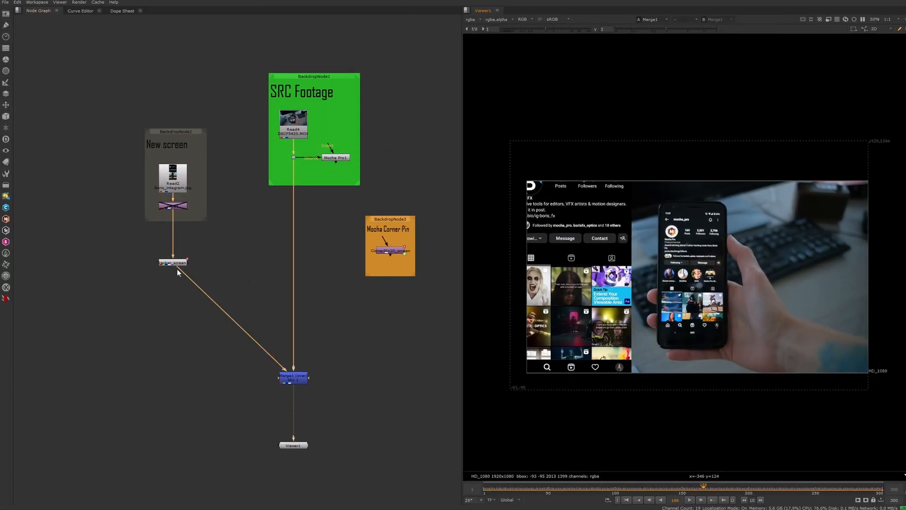
Step: Select all four tracks in Tracker_screen and export them as a baked CornerPin2D node
double_click(173, 262)
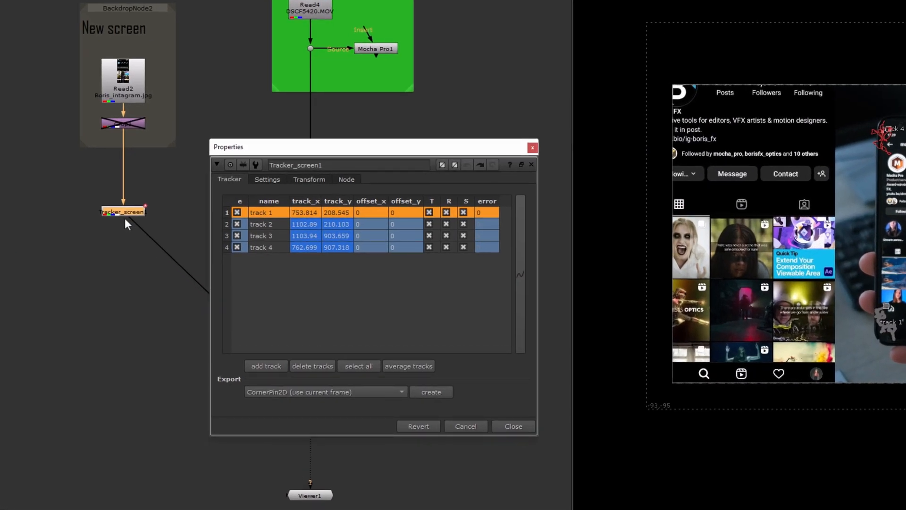
click(261, 247)
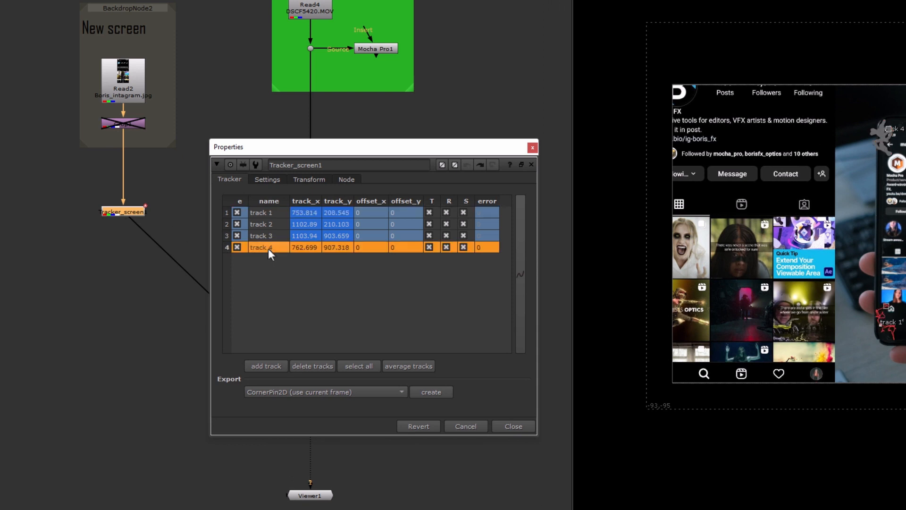
click(358, 365)
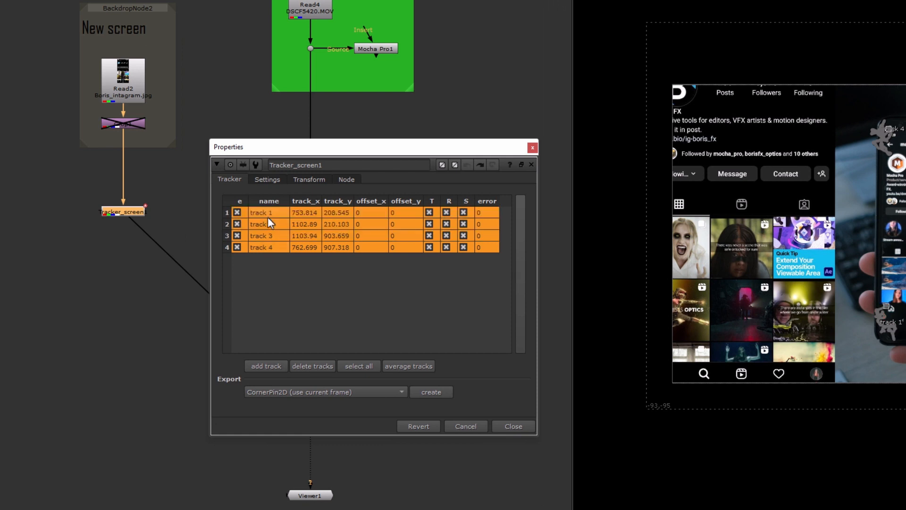
mouse_move(332, 313)
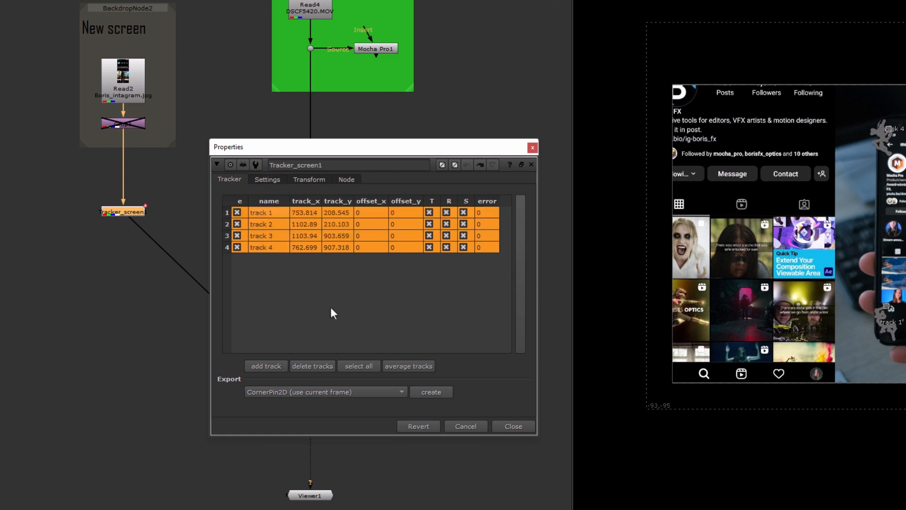
click(324, 391)
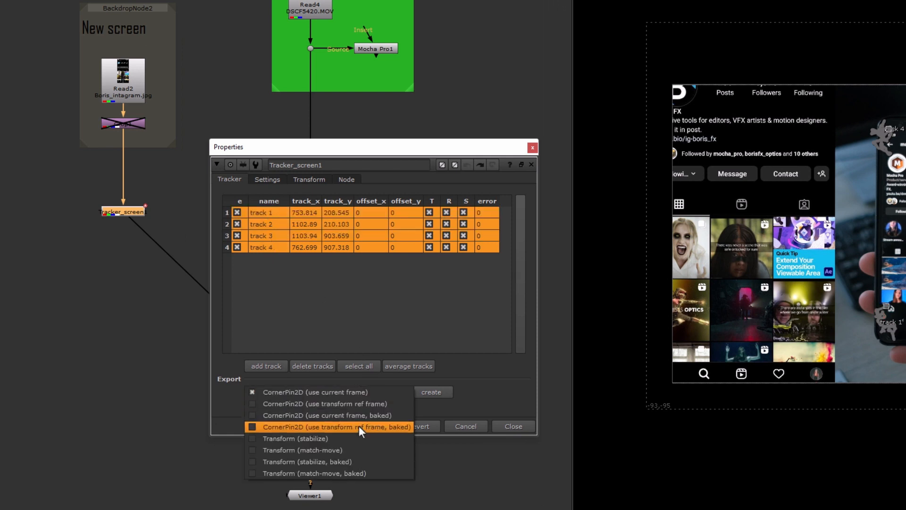
click(329, 427)
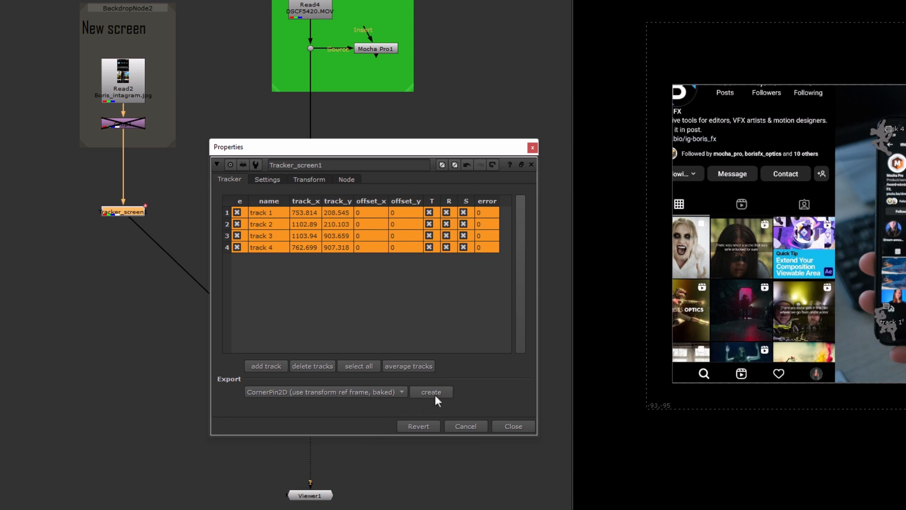
click(430, 391)
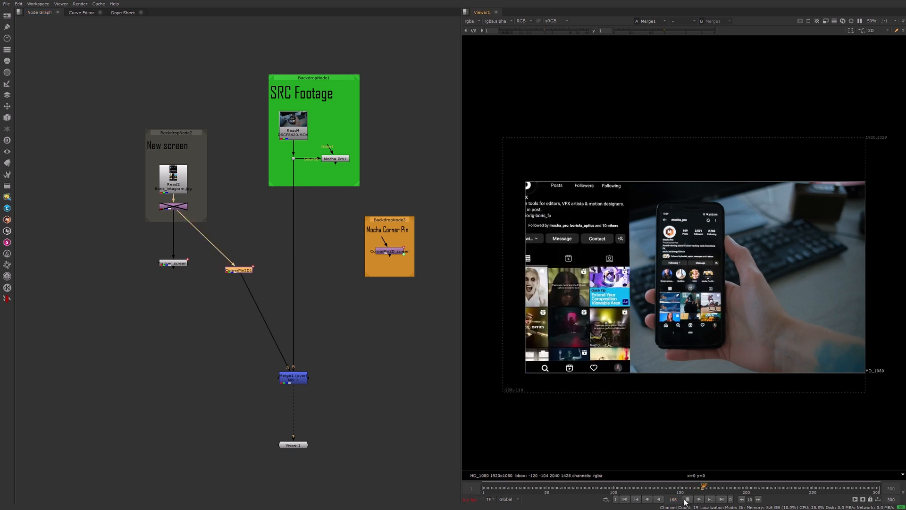
Step: Fit the screenshot onto the phone screen in CornerPin2D1, then play to verify
click(687, 499)
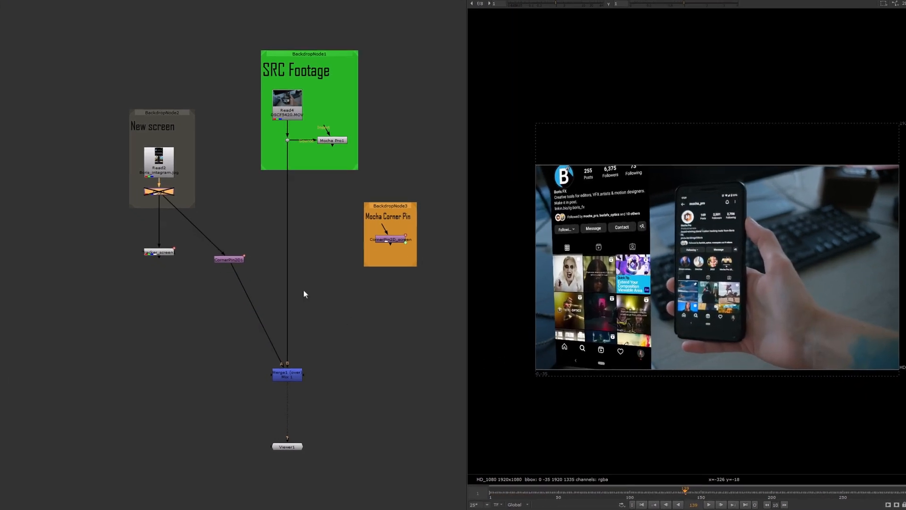
double_click(227, 258)
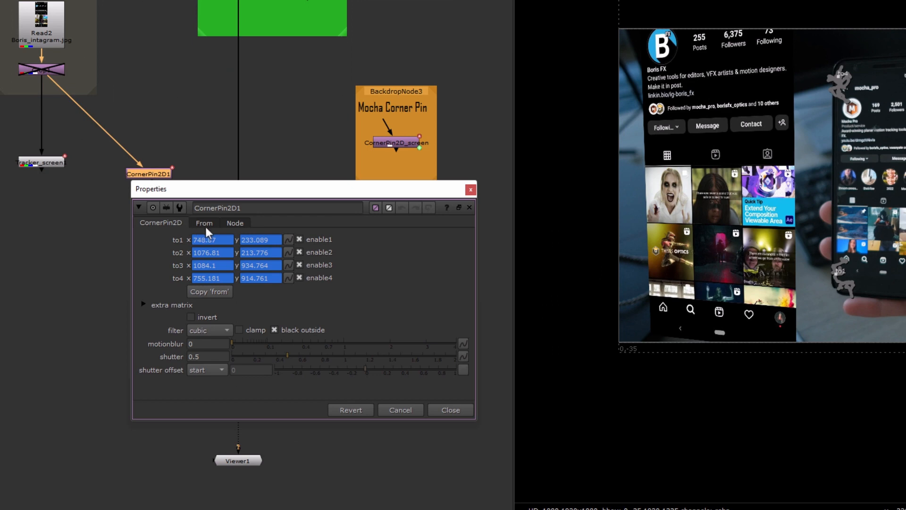
click(204, 223)
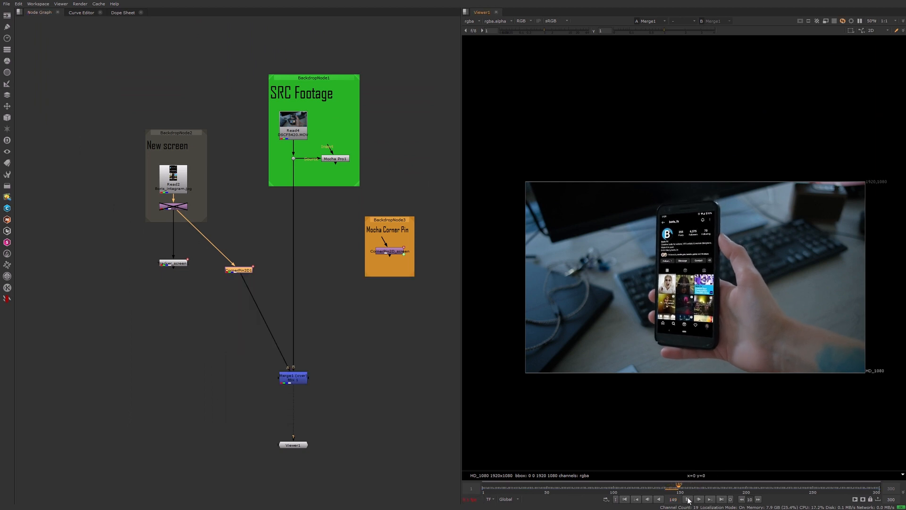
click(697, 498)
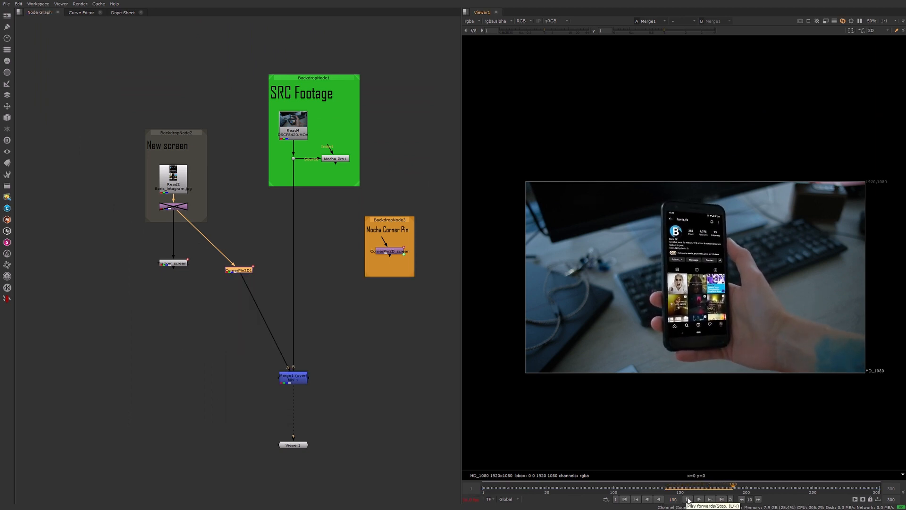
Step: Move the Mocha Corner Pin backdrop under New screen and play back the replaced screen
click(698, 499)
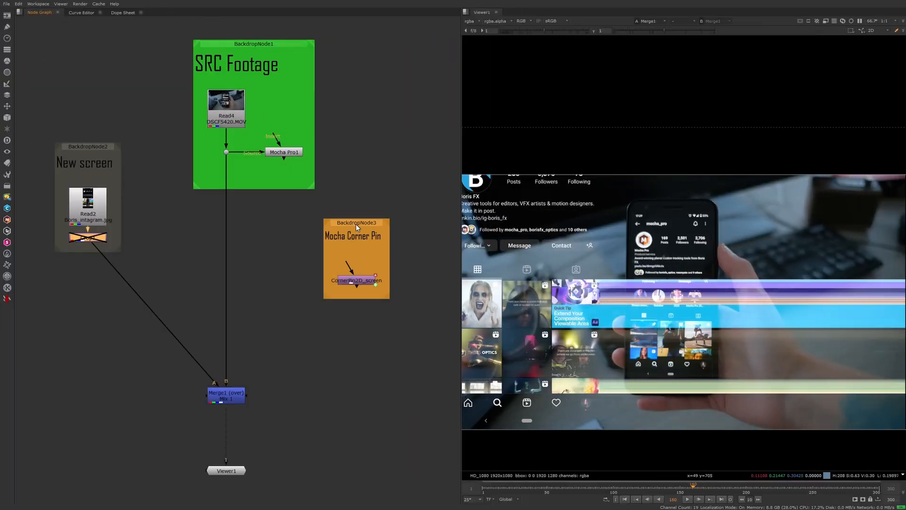
click(226, 395)
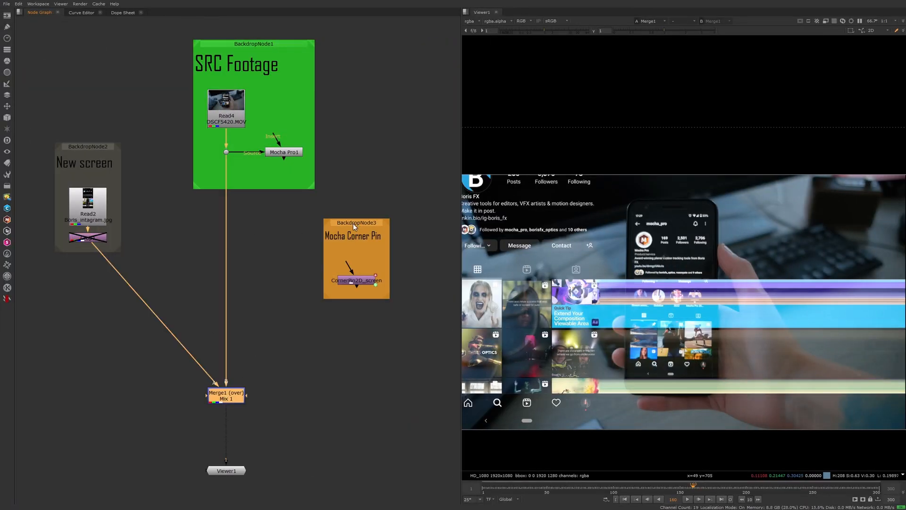
drag(357, 223, 106, 266)
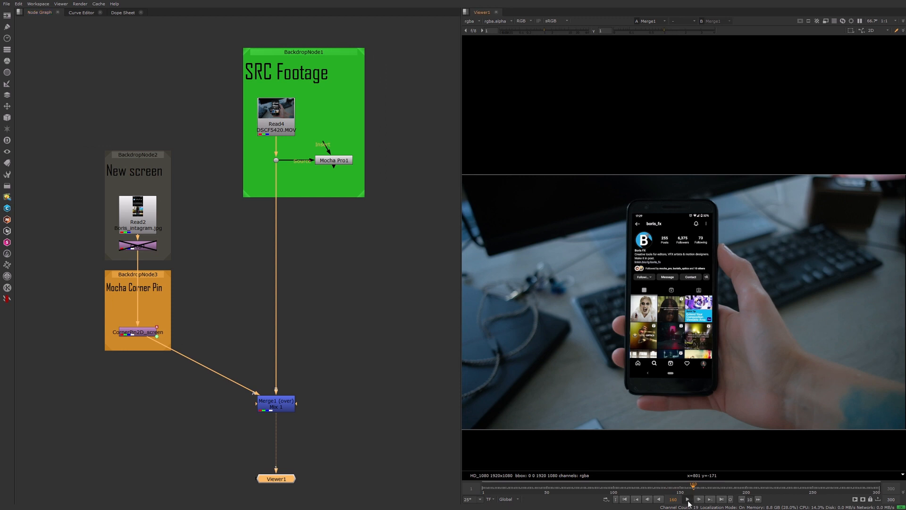
click(687, 499)
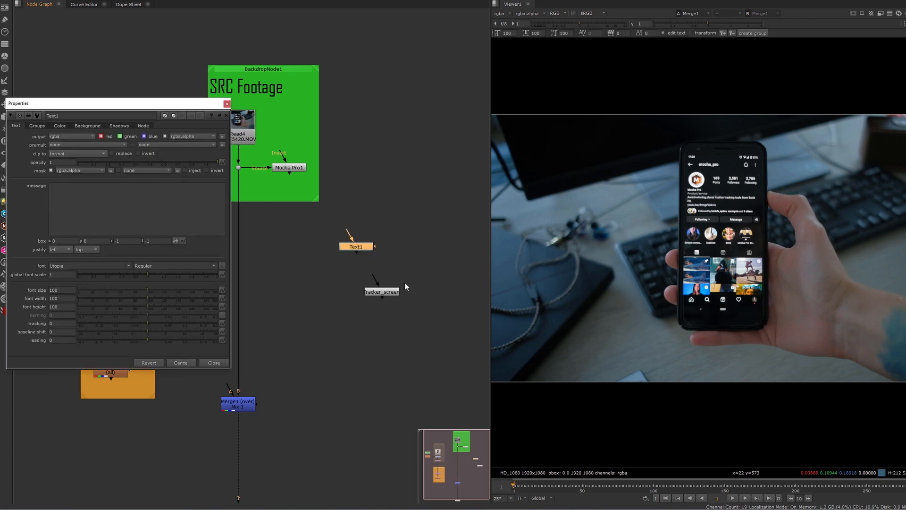
Step: Feed a Text node reading 'Subscribe to our instagram!' into Tracker_screen
drag(356, 246, 383, 260)
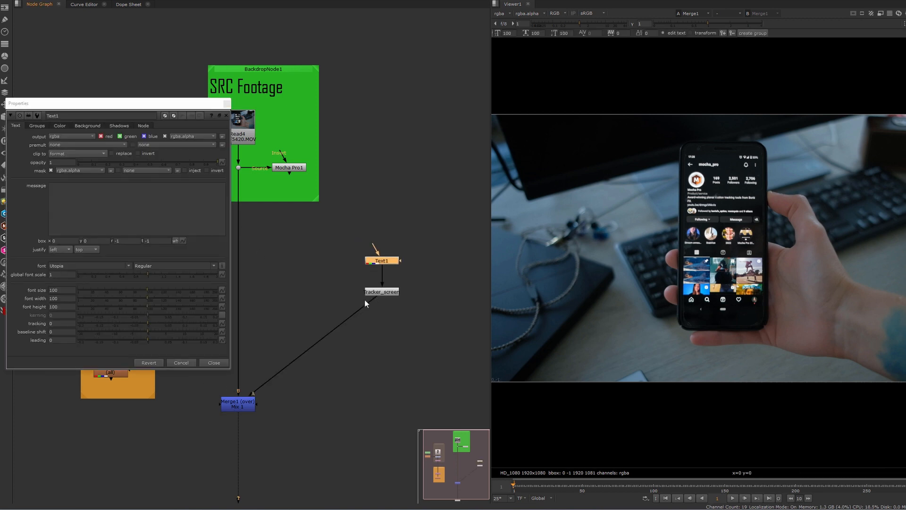
text(Subscribe)
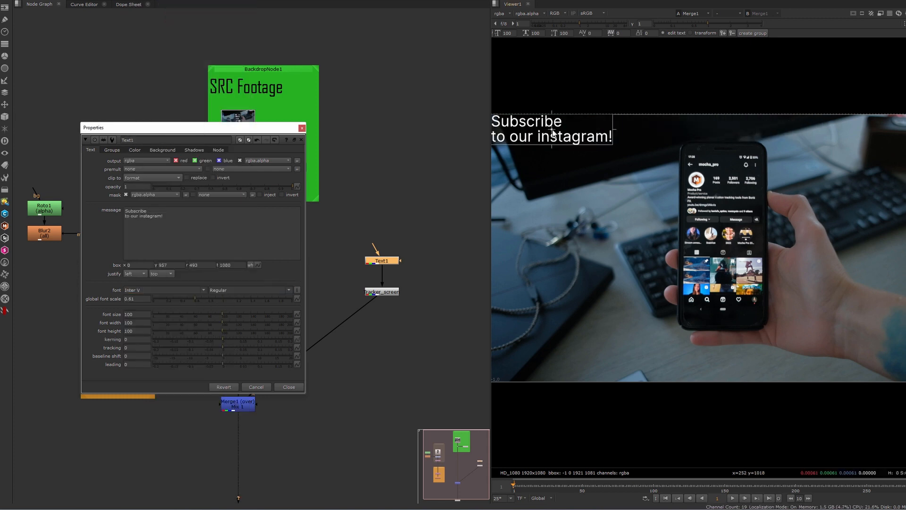
click(288, 386)
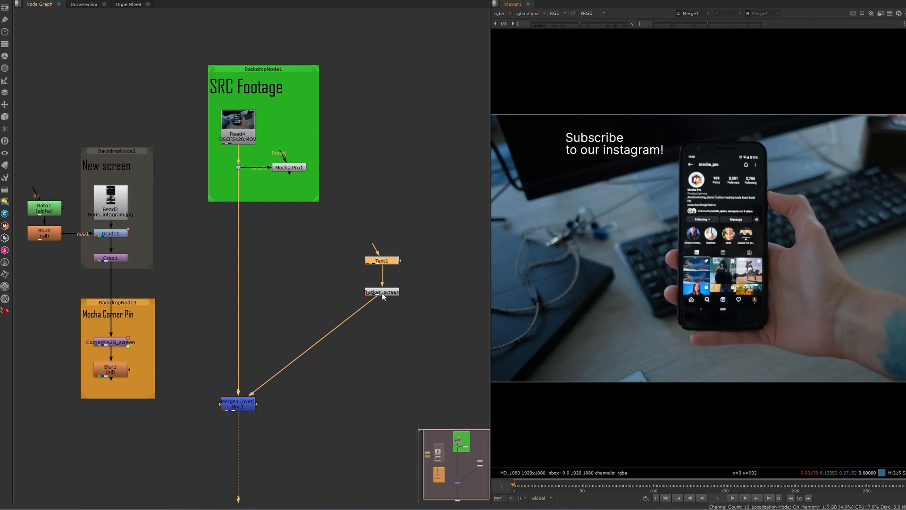
mouse_move(669, 312)
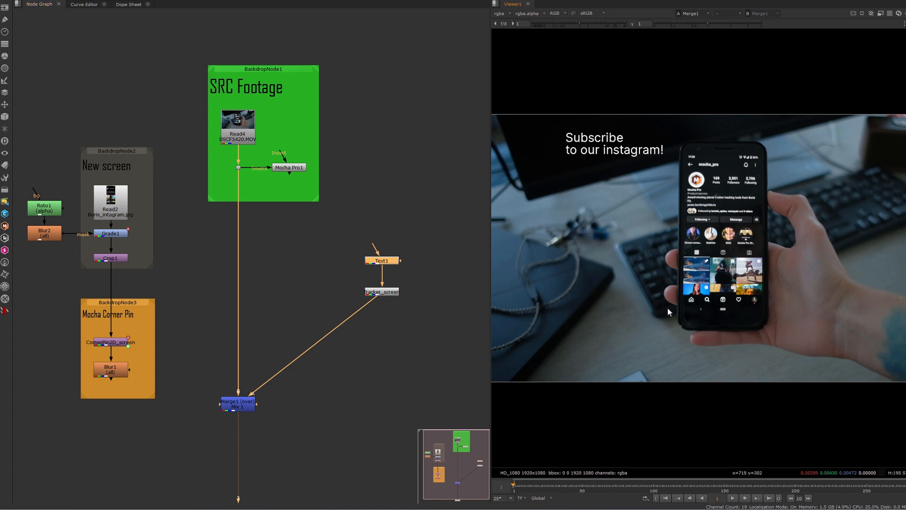
mouse_move(766, 308)
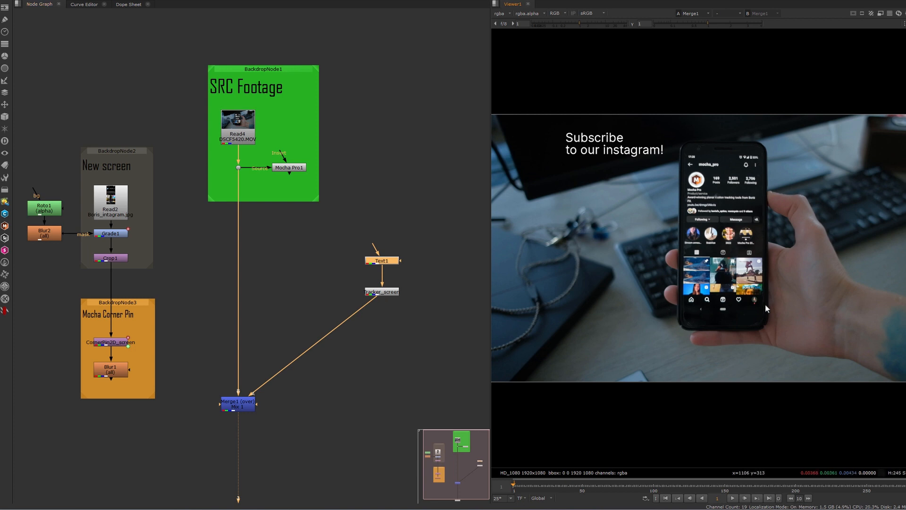
Step: Enable track 4 translation in Tracker_screen and view its Transform centre settings
double_click(381, 291)
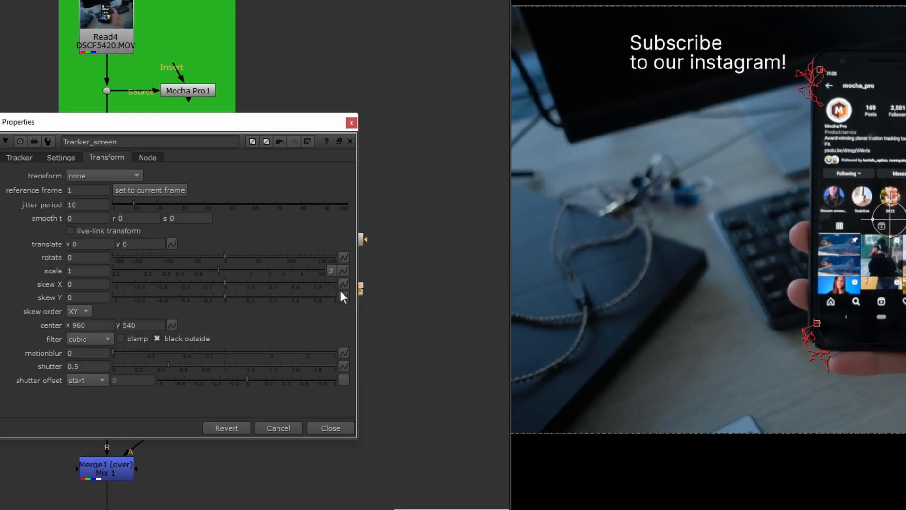
click(19, 157)
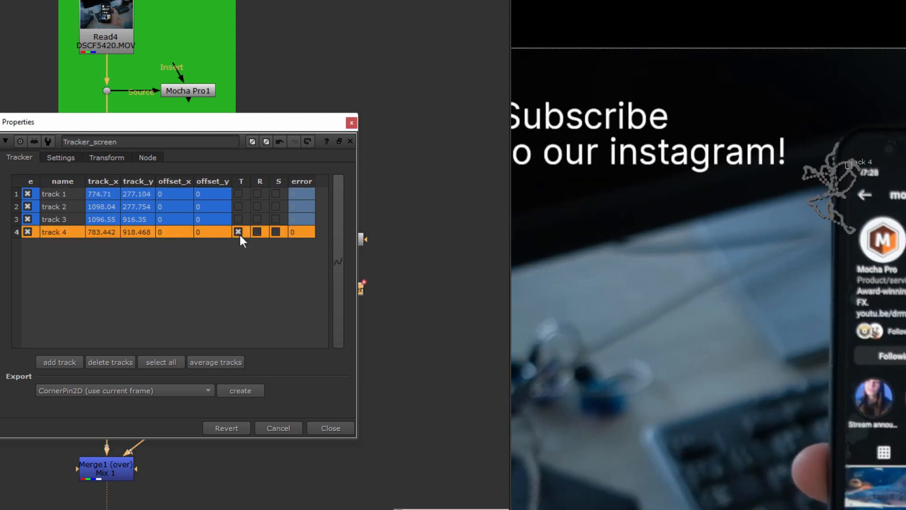
click(106, 158)
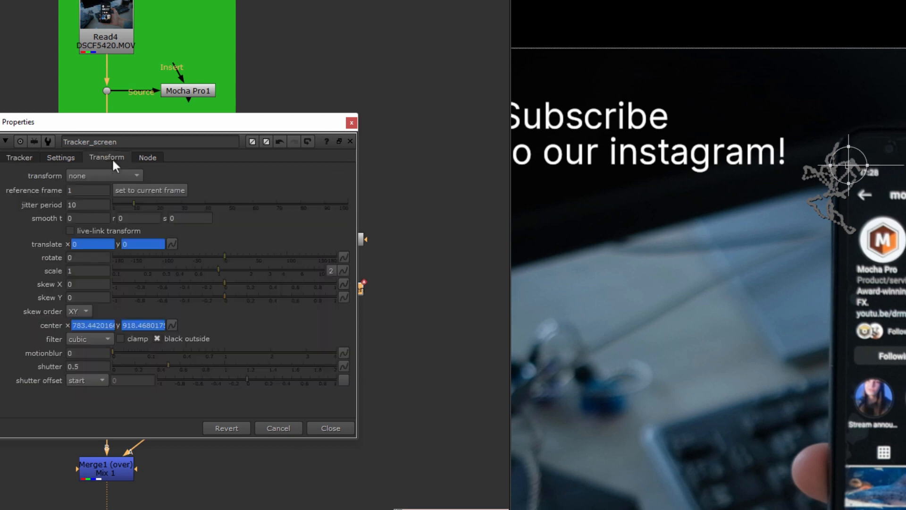
click(103, 175)
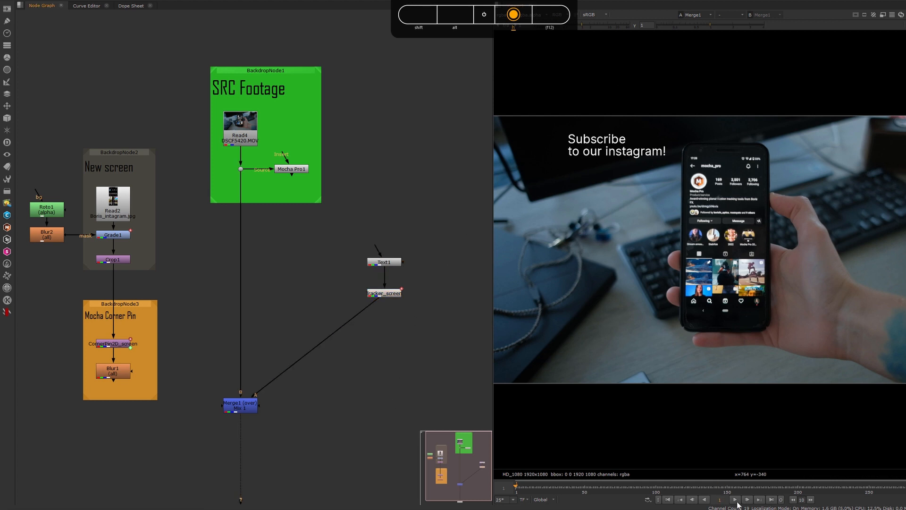
Step: Play back the new merge's output to review the pinned screen and callout together
click(735, 498)
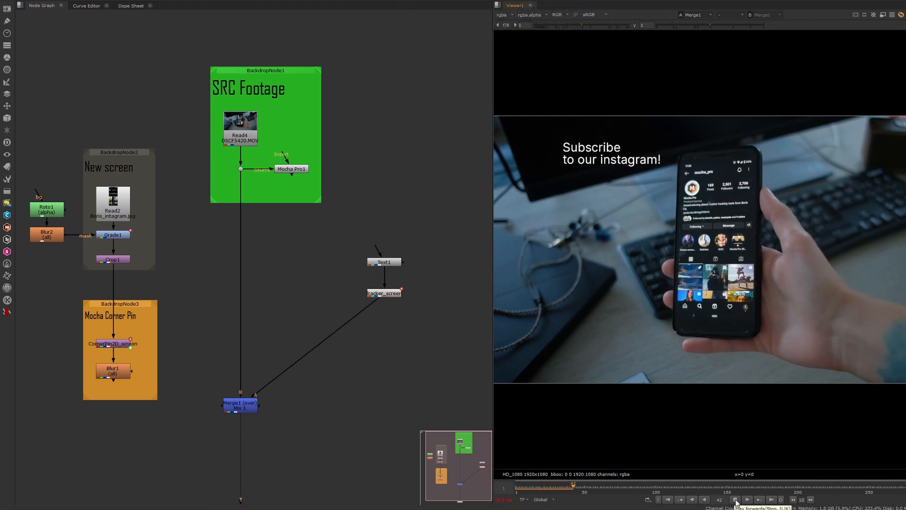
click(746, 499)
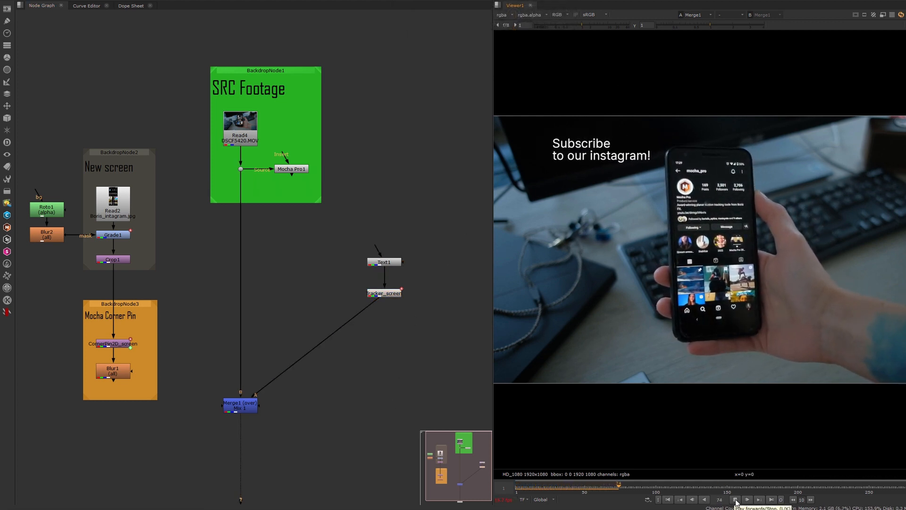
click(745, 500)
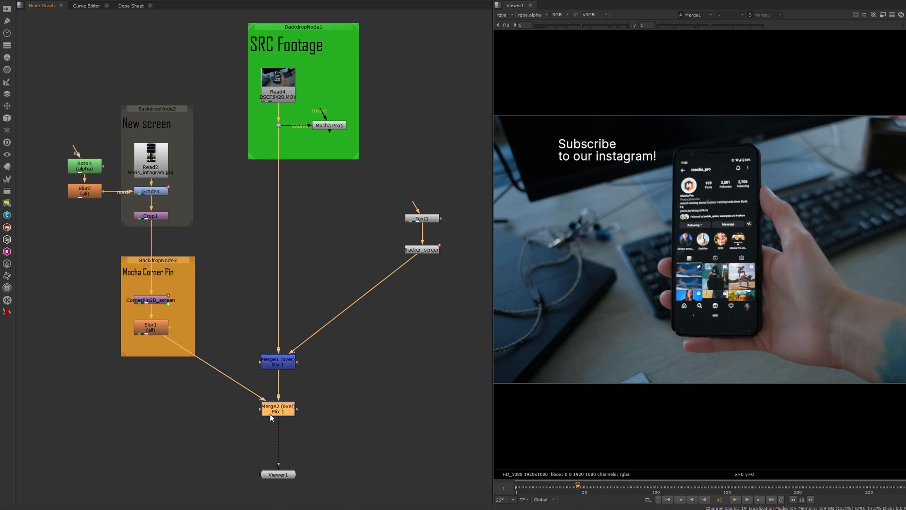
click(735, 499)
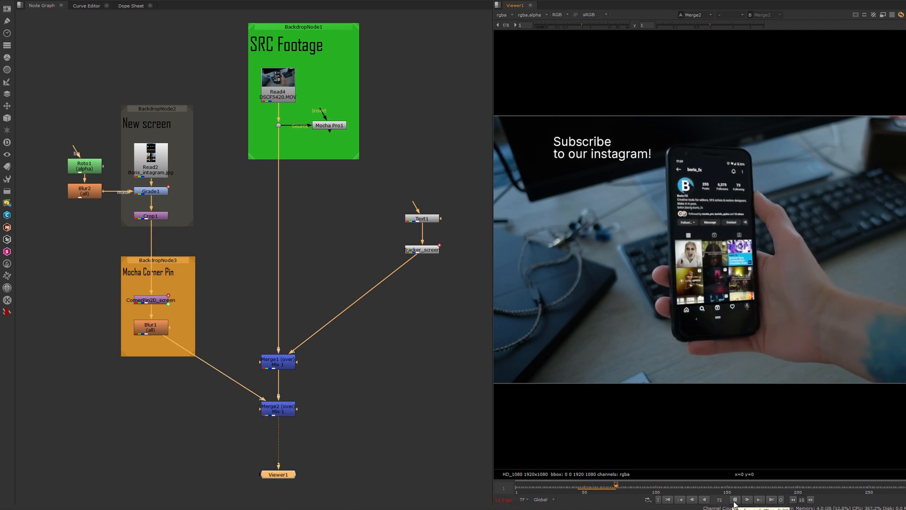